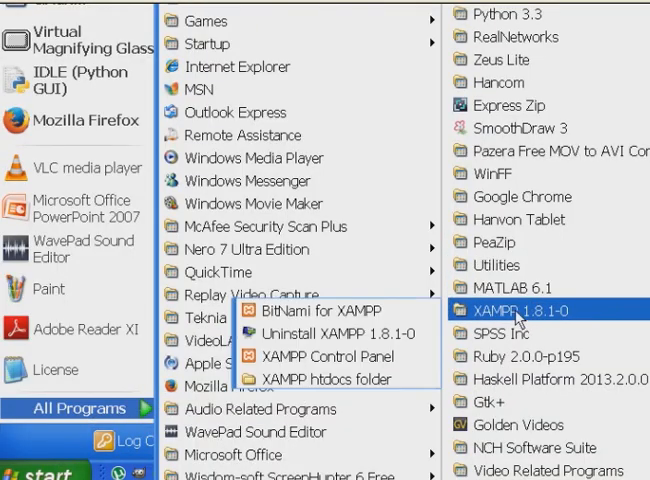
pyautogui.moveTo(333, 356)
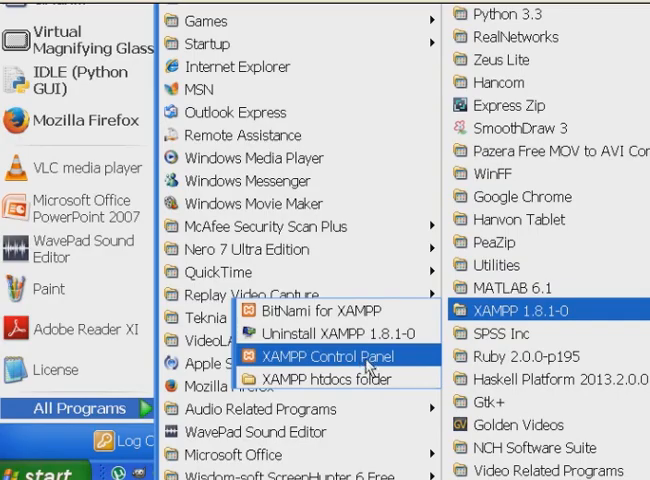
# Step: Launch XAMPP Control Panel from the XAMPP 1.8.1-0 Start Menu folder
pyautogui.click(321, 356)
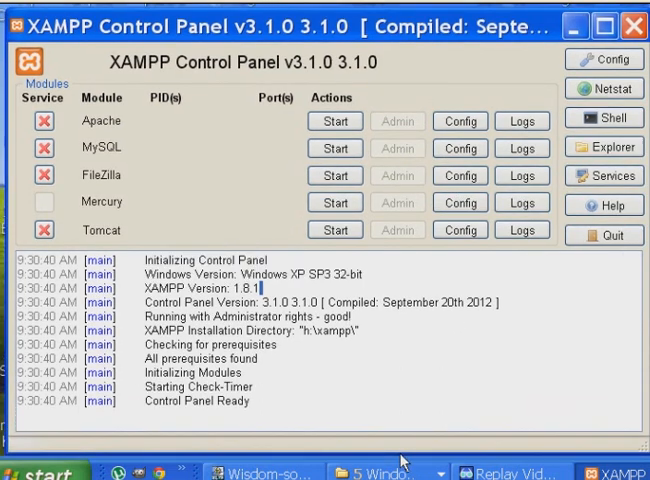
pyautogui.moveTo(103, 160)
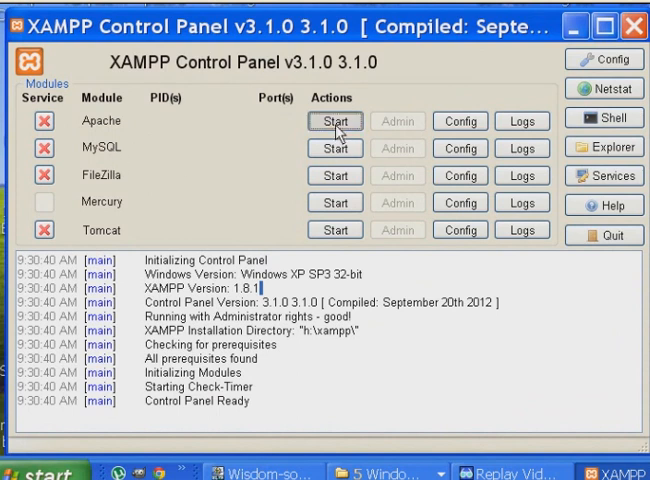
# Step: Start Apache on ports 80/443 and MySQL on port 3306
pyautogui.click(335, 120)
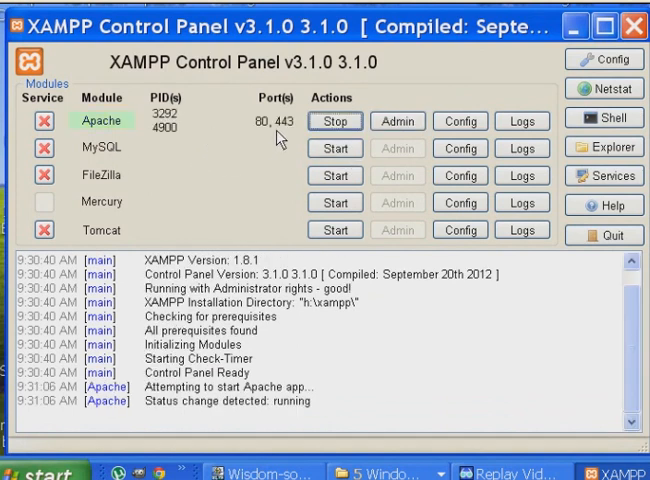
pyautogui.click(335, 148)
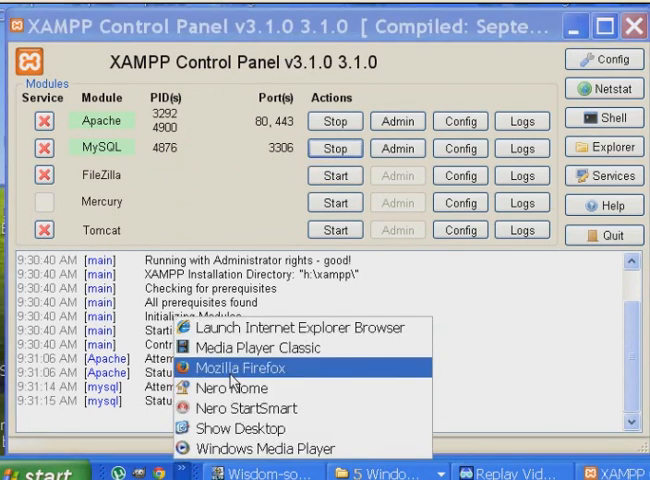
# Step: Open Firefox and load the localhost/xampp/ welcome page
pyautogui.click(239, 368)
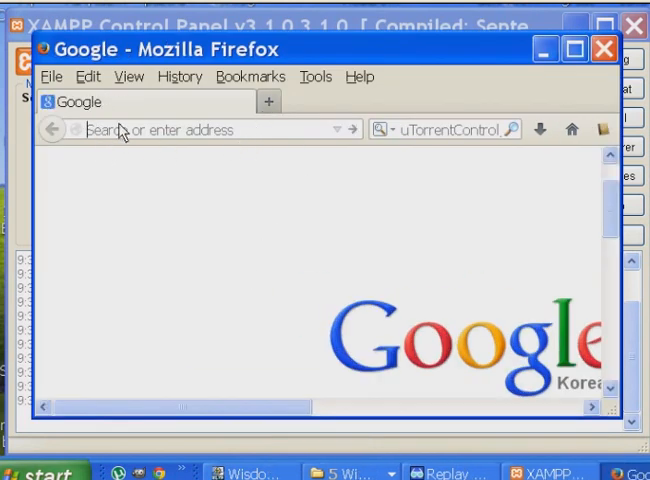
pyautogui.write('localhost/')
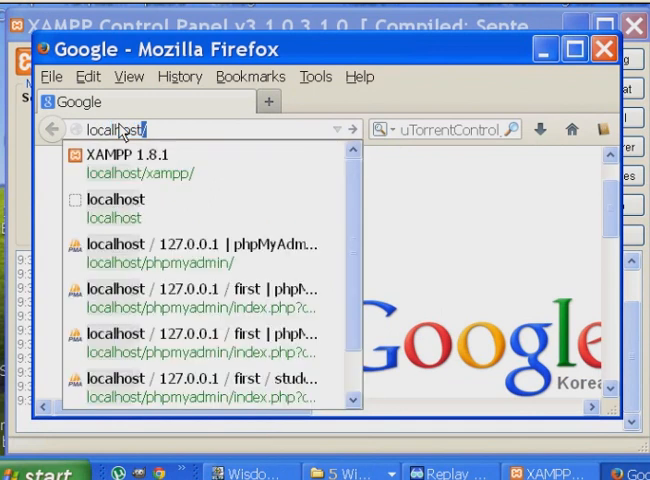
pyautogui.click(120, 163)
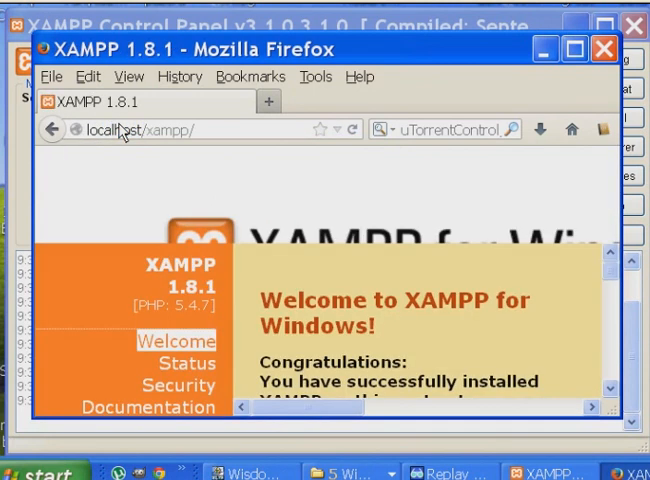
pyautogui.moveTo(233, 160)
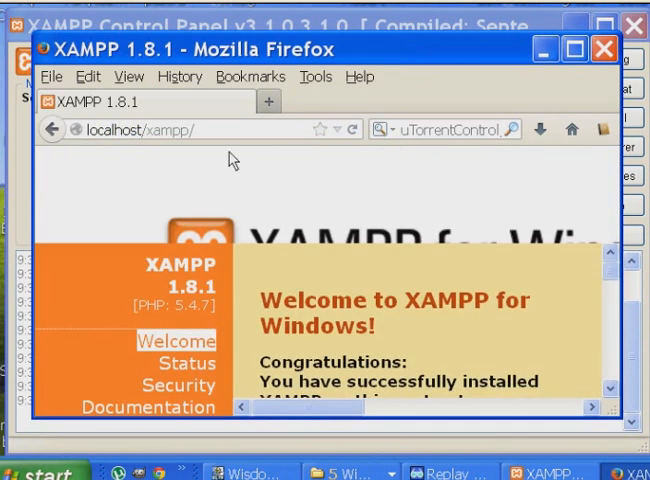
pyautogui.moveTo(198, 148)
pyautogui.write('127.0.0.1')
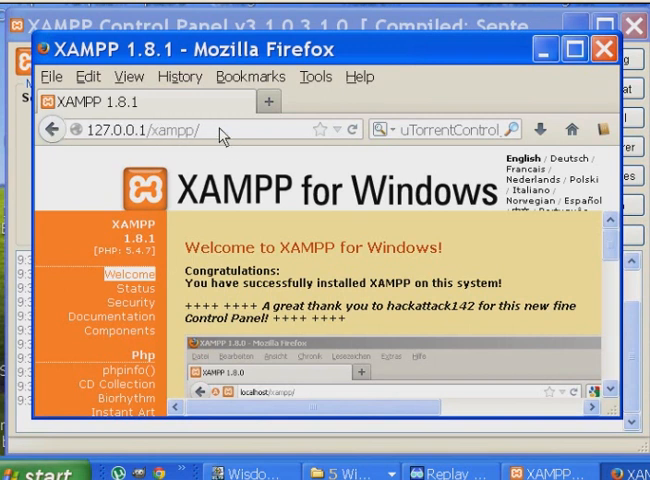
# Step: Scroll the welcome page sidebar down to the Tools links, including phpMyAdmin
pyautogui.click(150, 129)
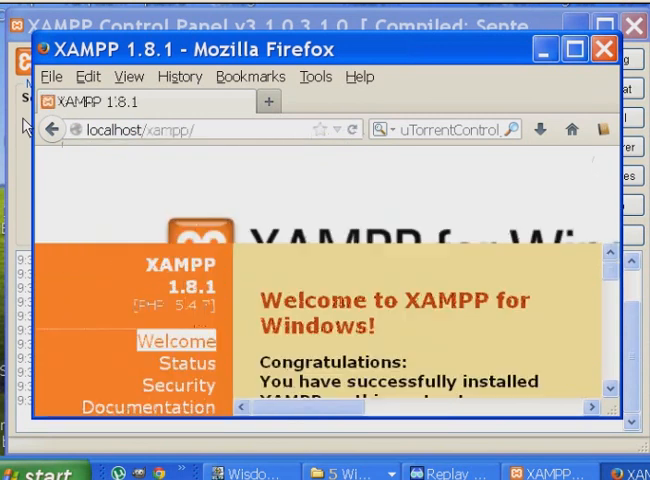
pyautogui.moveTo(540, 315)
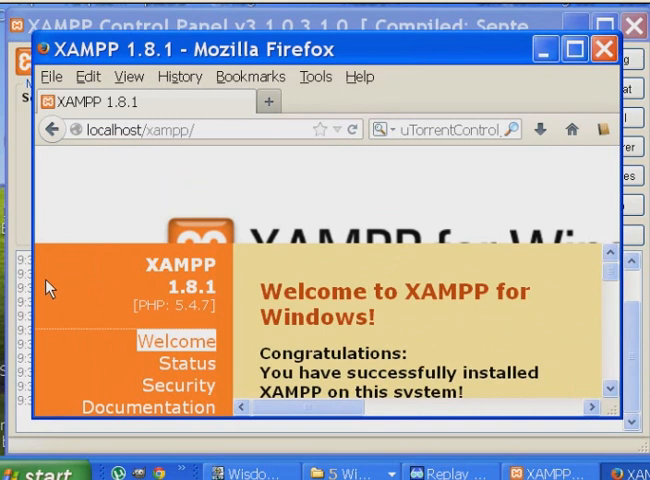
pyautogui.scroll(-3)
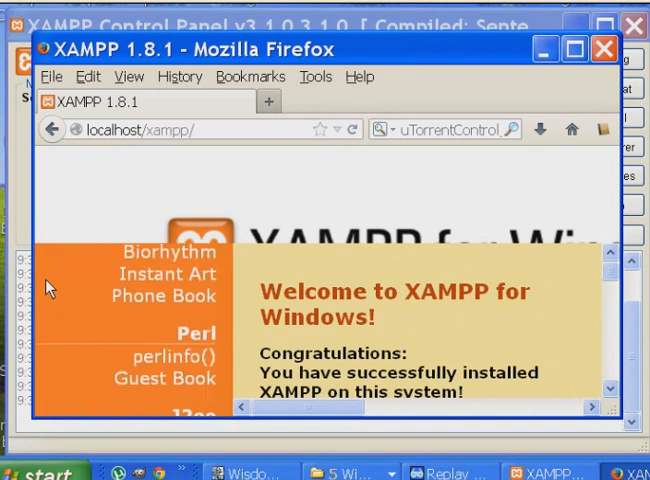
pyautogui.scroll(-3)
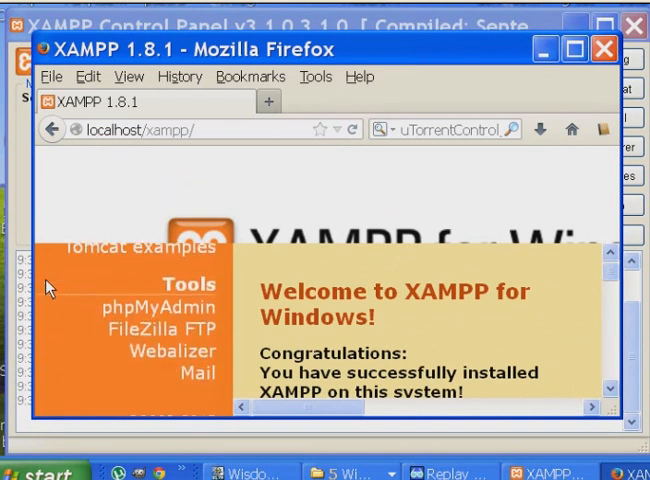
pyautogui.moveTo(160, 307)
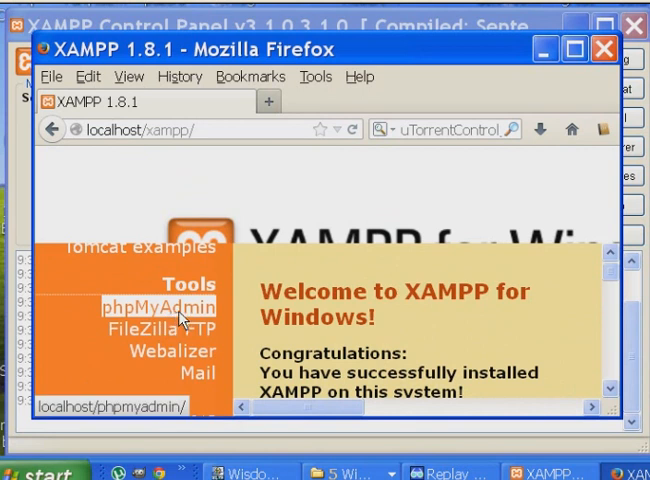
pyautogui.moveTo(210, 328)
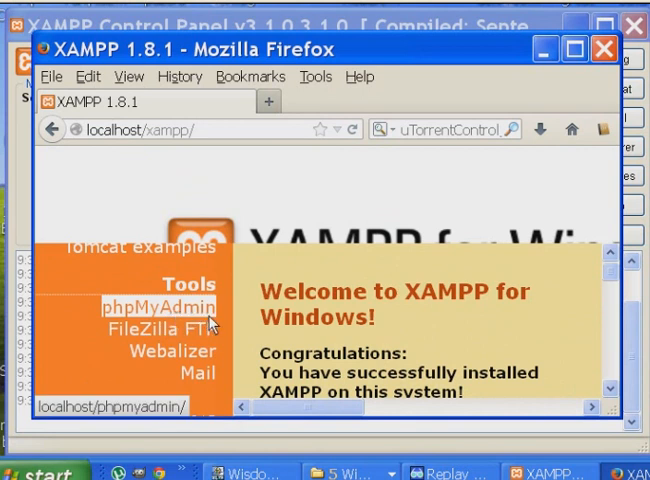
# Step: Open phpMyAdmin 3.5.2.2 for the localhost server from the Tools link
pyautogui.click(147, 308)
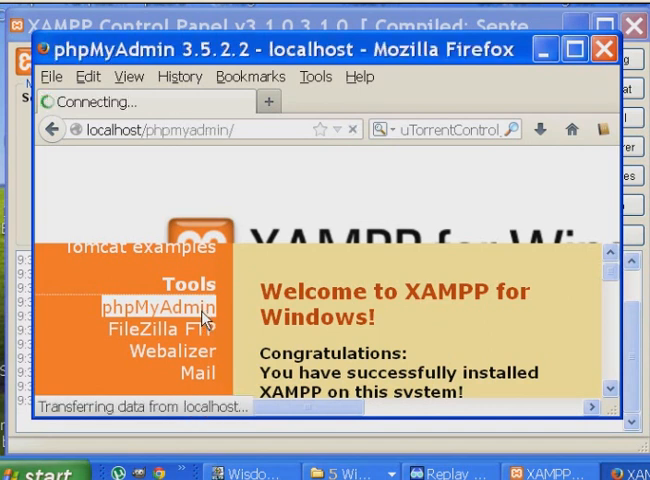
pyautogui.click(145, 305)
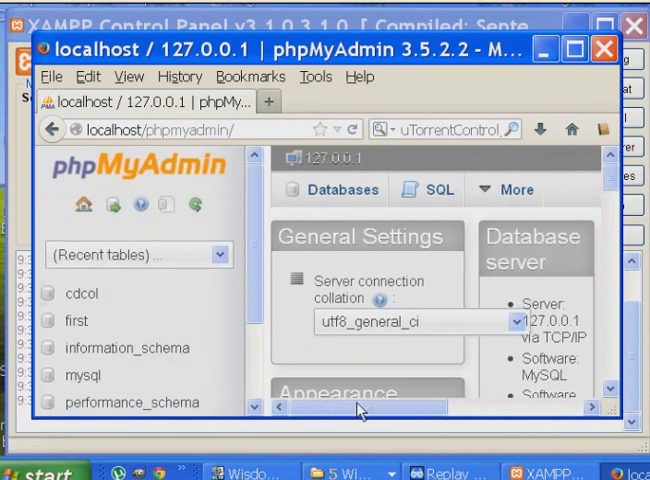
pyautogui.click(510, 190)
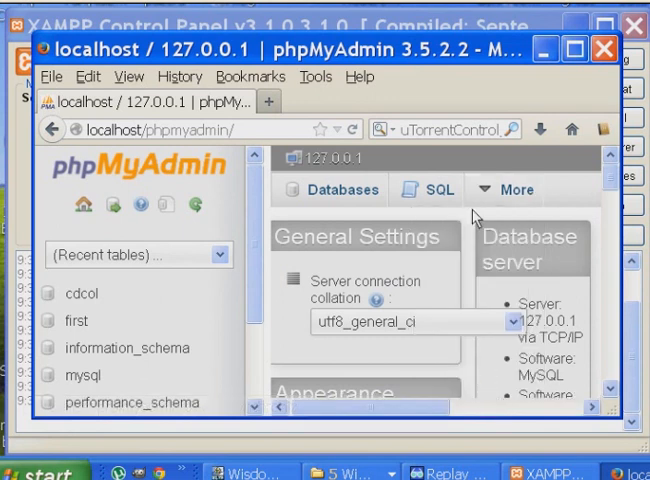
pyautogui.moveTo(544, 50)
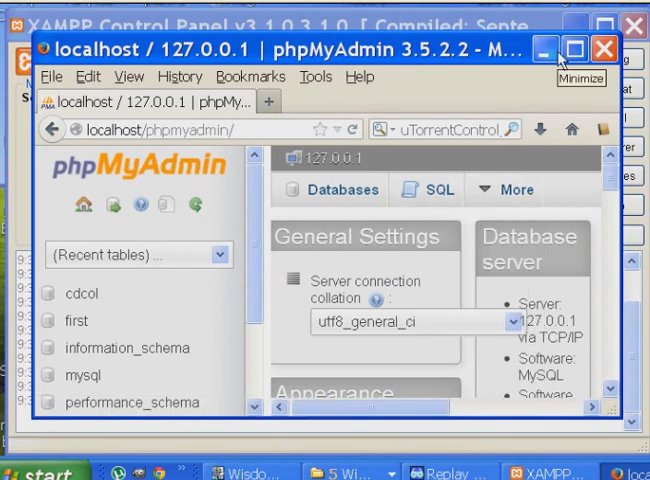
pyautogui.moveTo(374, 213)
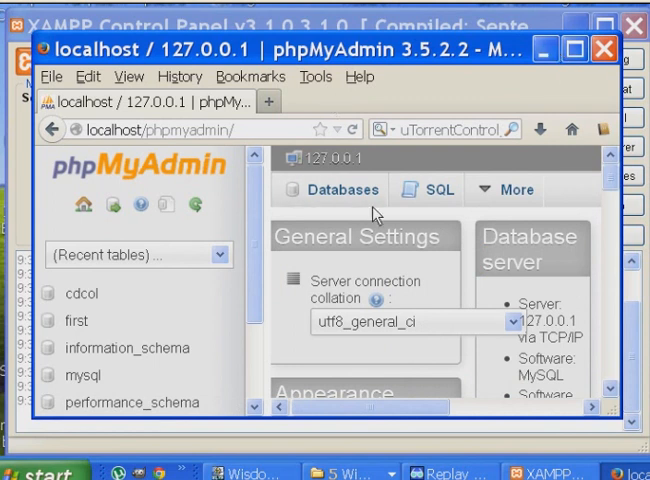
pyautogui.click(508, 189)
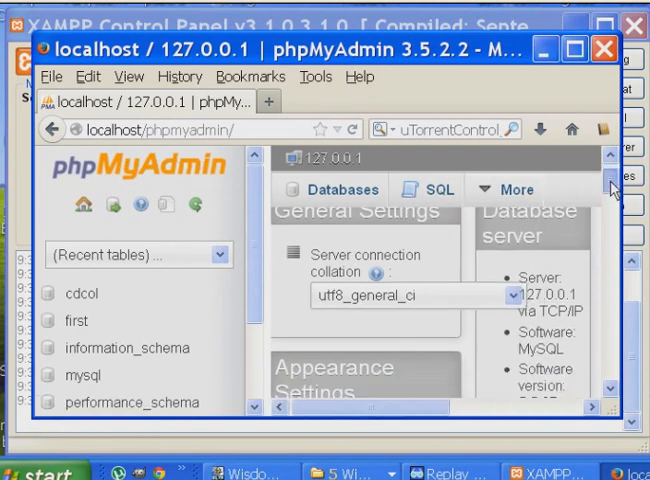
# Step: Browse the database list, then stop MySQL and Apache in XAMPP Control Panel
pyautogui.scroll(-3)
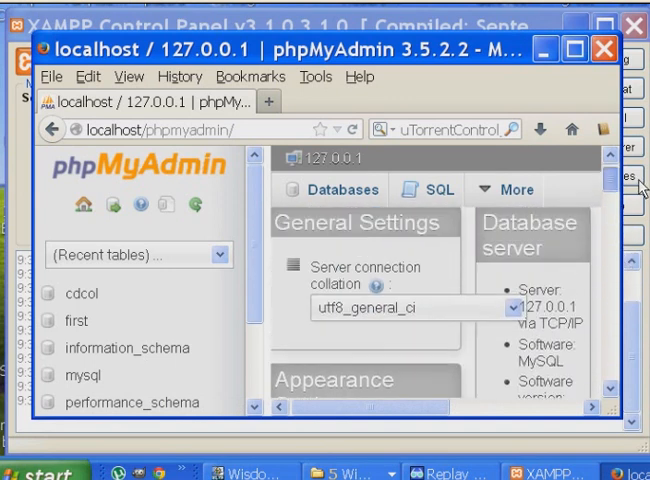
pyautogui.scroll(-3)
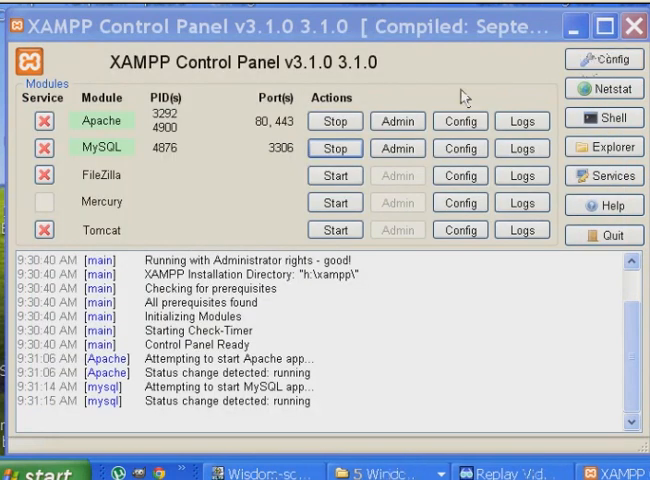
pyautogui.click(335, 148)
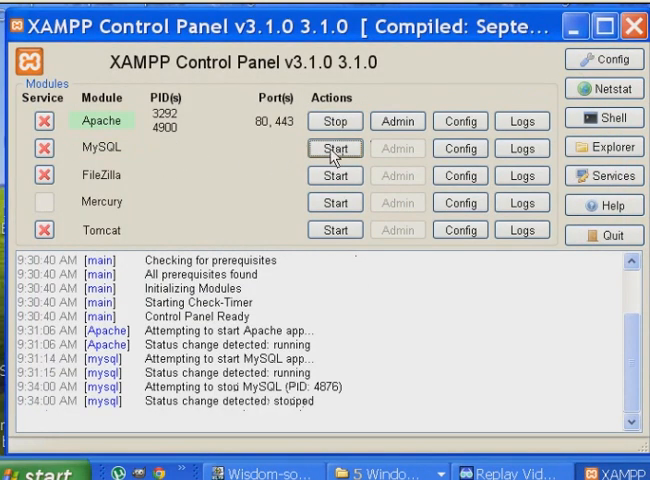
pyautogui.click(335, 120)
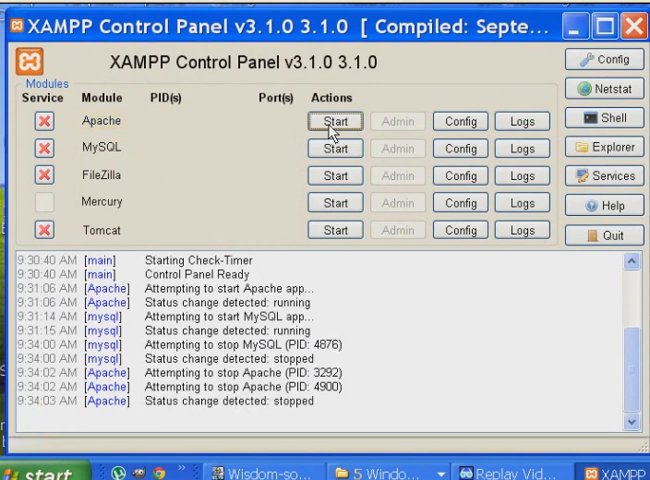